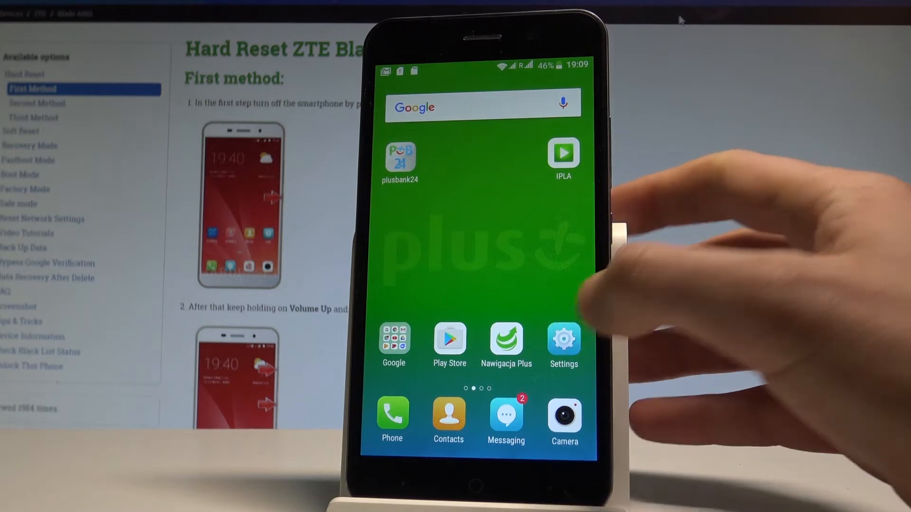
Step: Open the Settings app and go to its Sound page
left_click(563, 338)
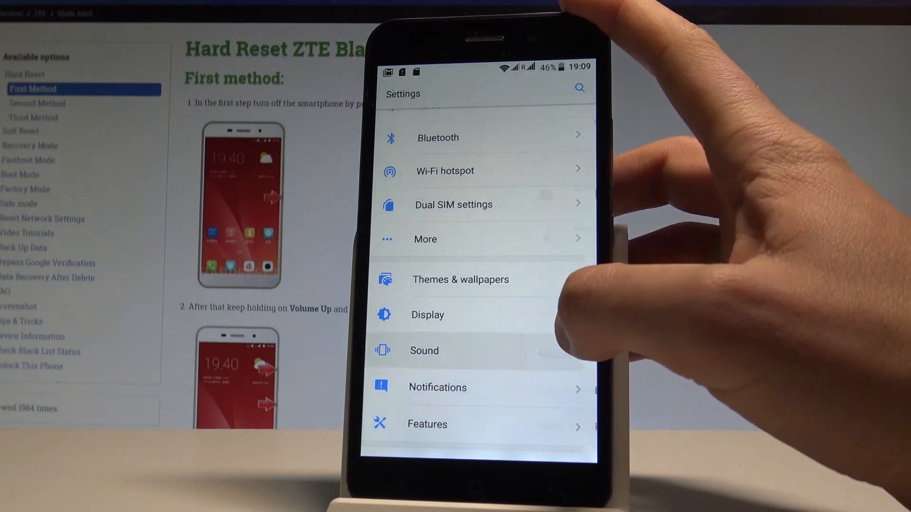
left_click(424, 350)
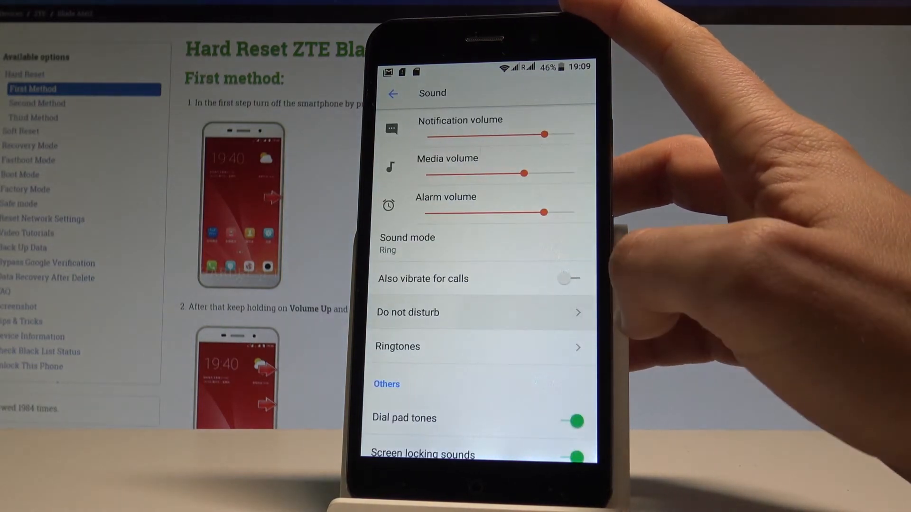
Step: Open Do not disturb settings, then toggle the switch on and back off
left_click(408, 312)
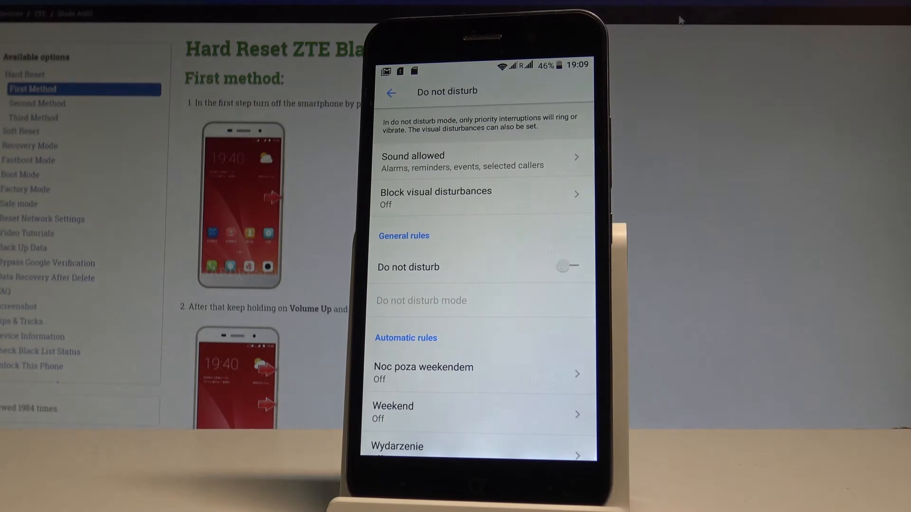
left_click(569, 267)
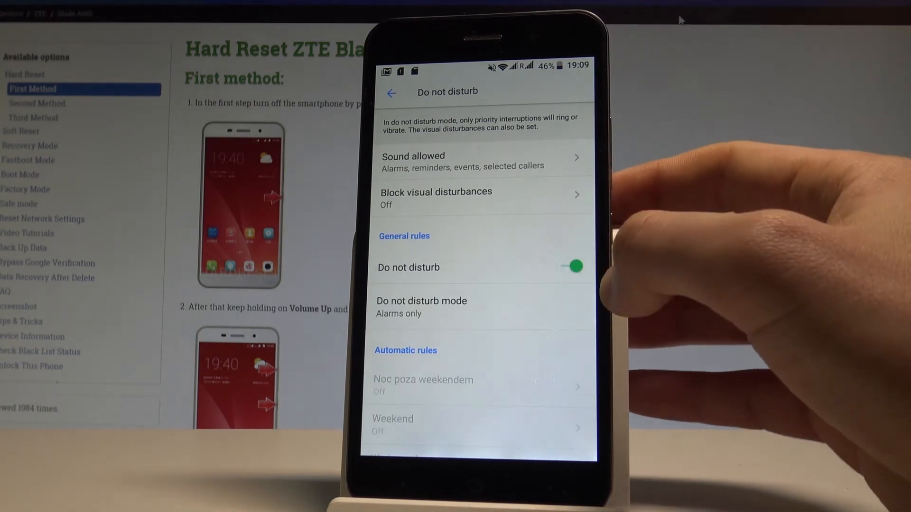
left_click(574, 267)
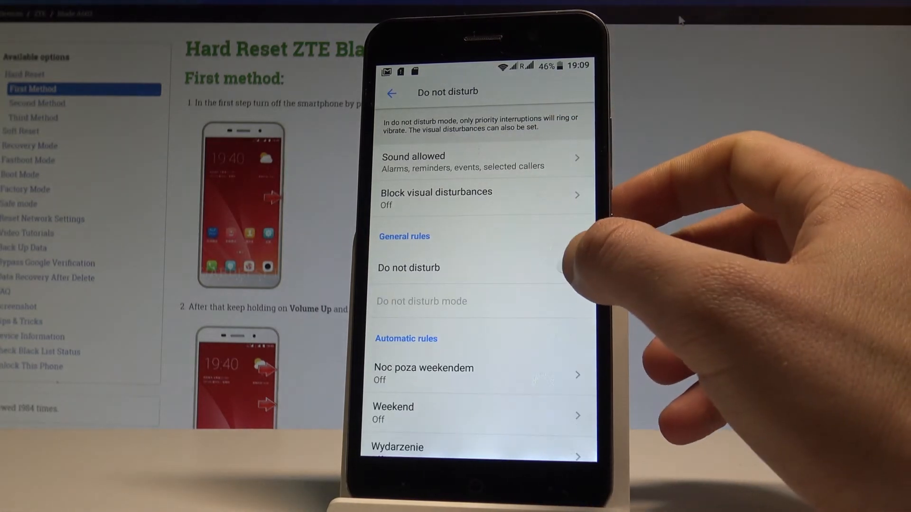
Step: Turn Do not disturb back on and set its mode to Priority only
left_click(572, 267)
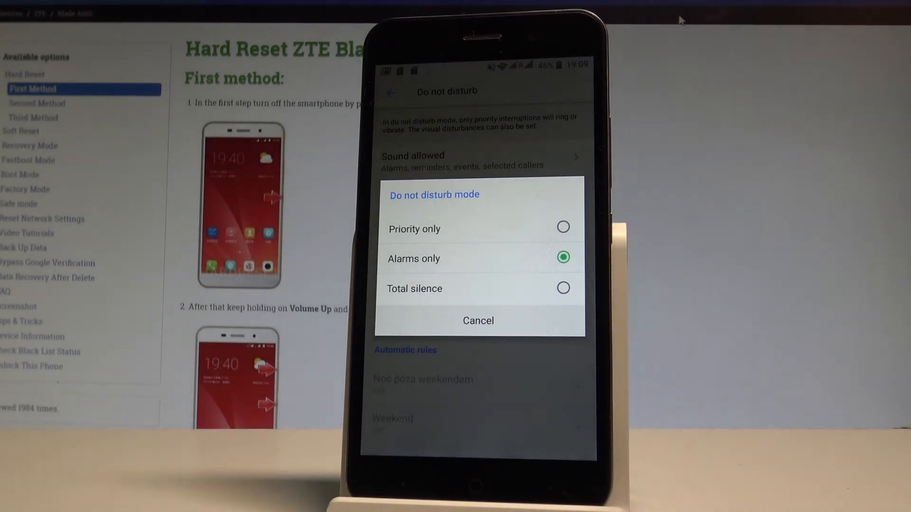
left_click(562, 227)
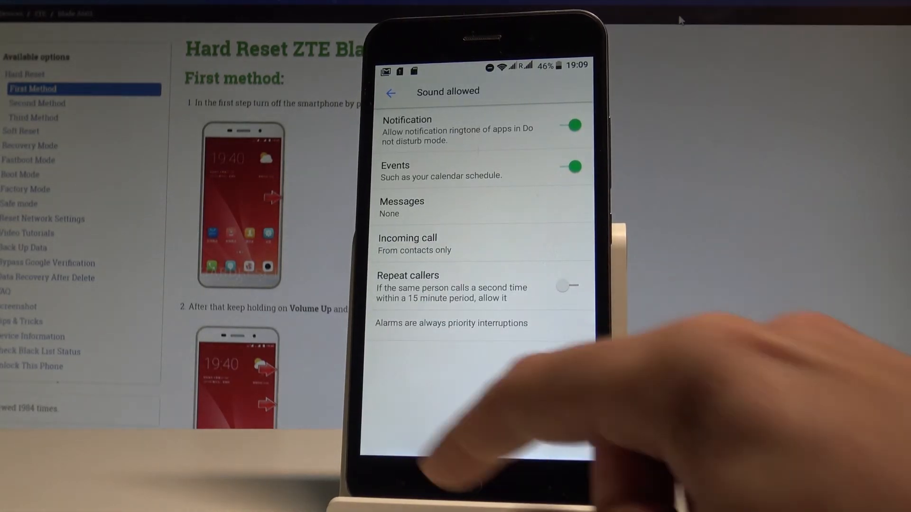
Step: Go back to the Do not disturb page and scroll through its options
left_click(391, 93)
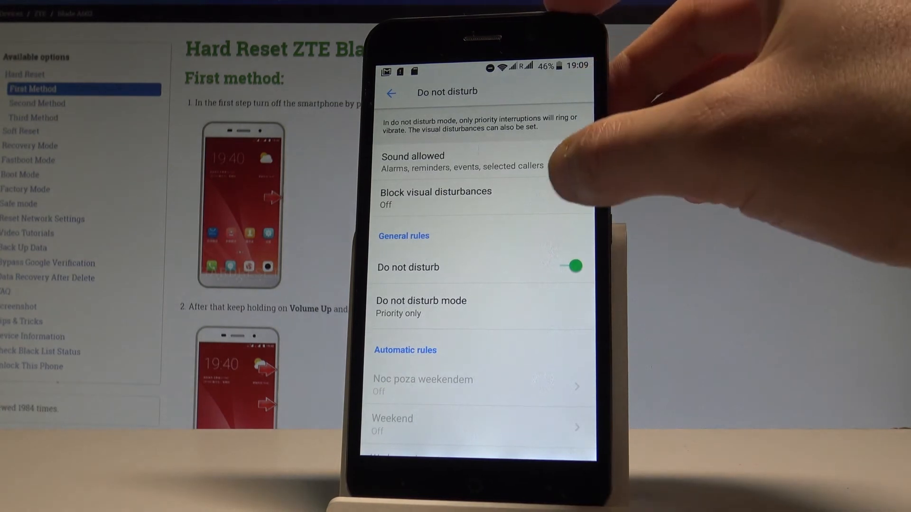
scroll("up", 3)
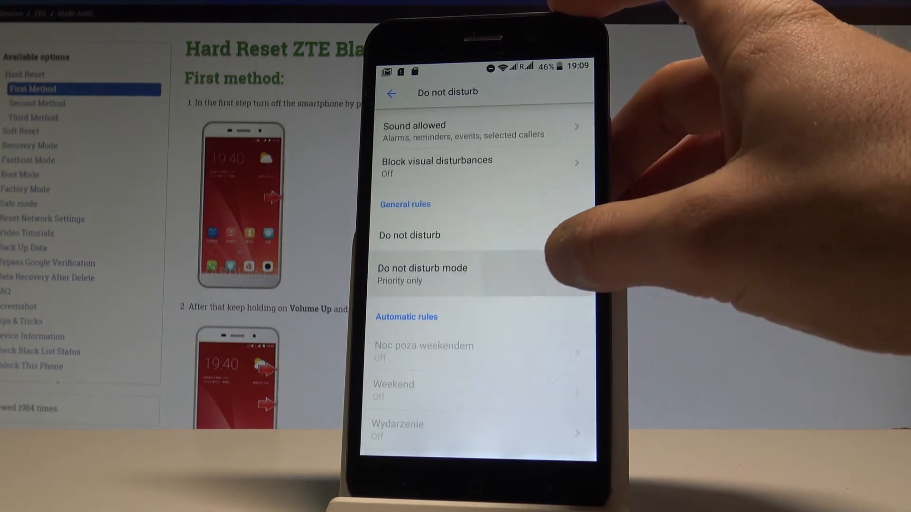